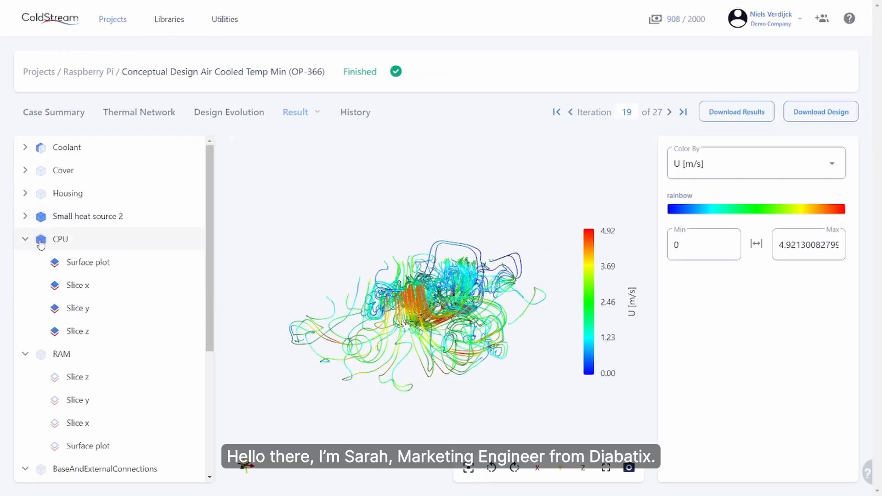
Select Chip 1 in the Regions list to show its silicon dioxide material and temperature-minimization target
click(25, 239)
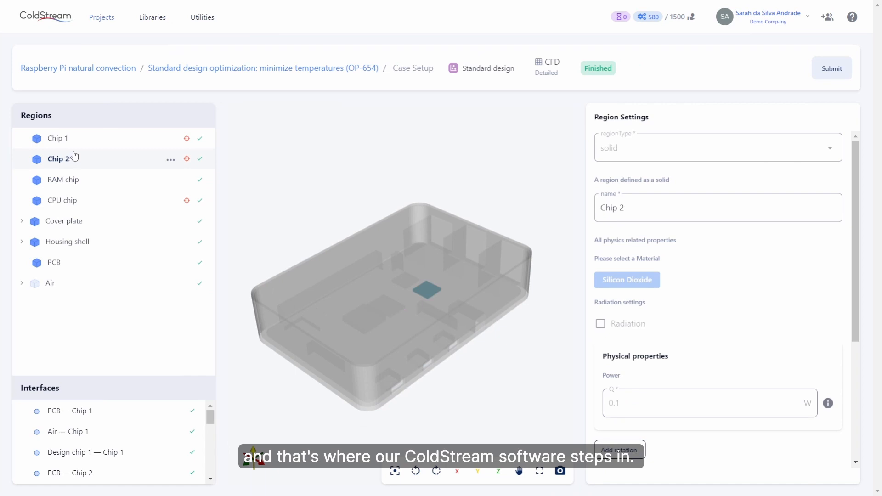
click(57, 138)
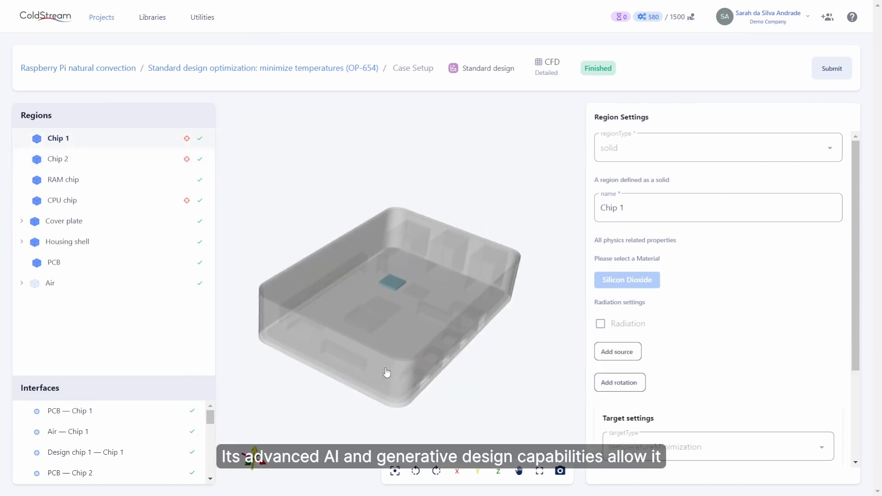
drag(387, 372, 375, 372)
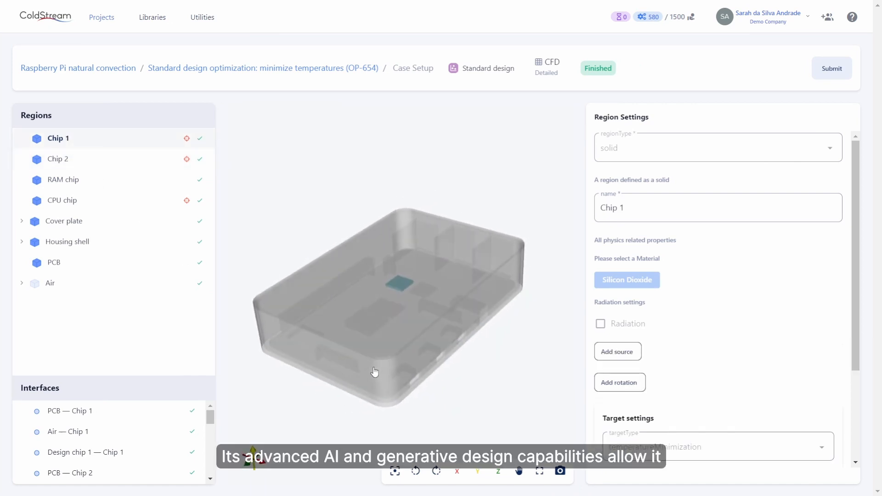